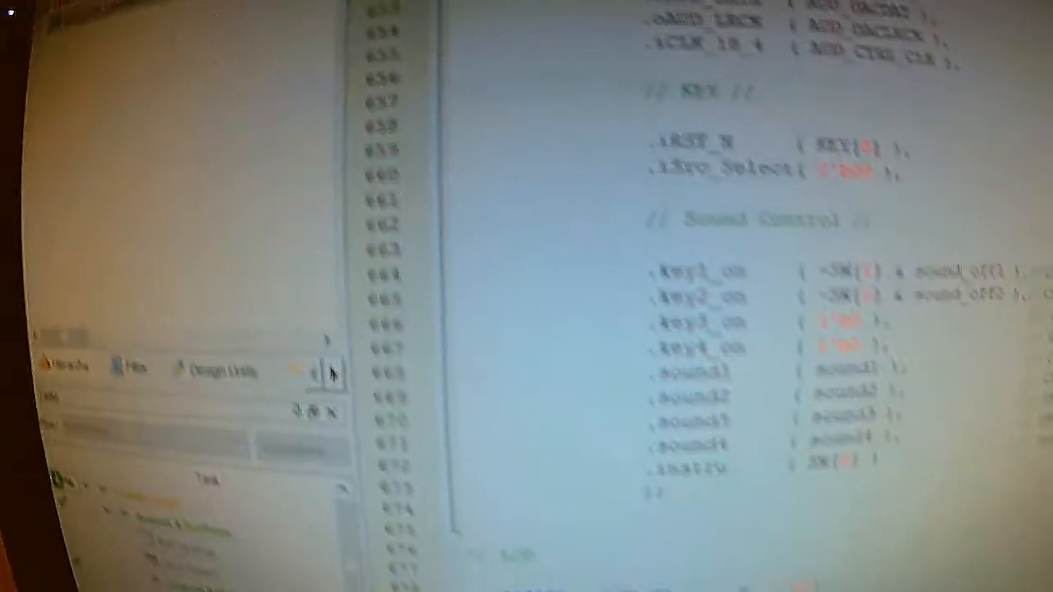
scroll(down, 3)
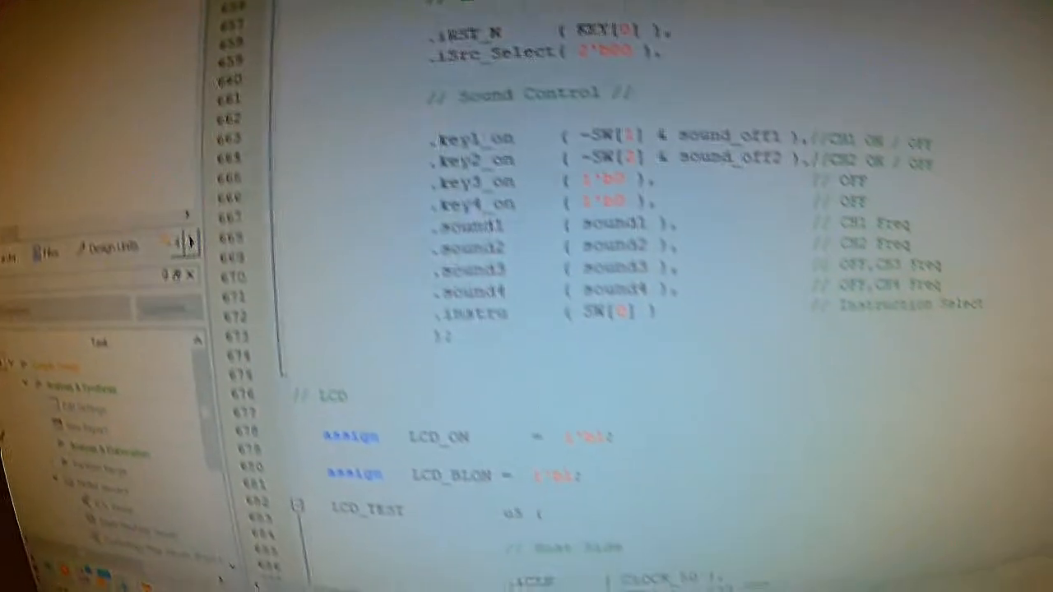